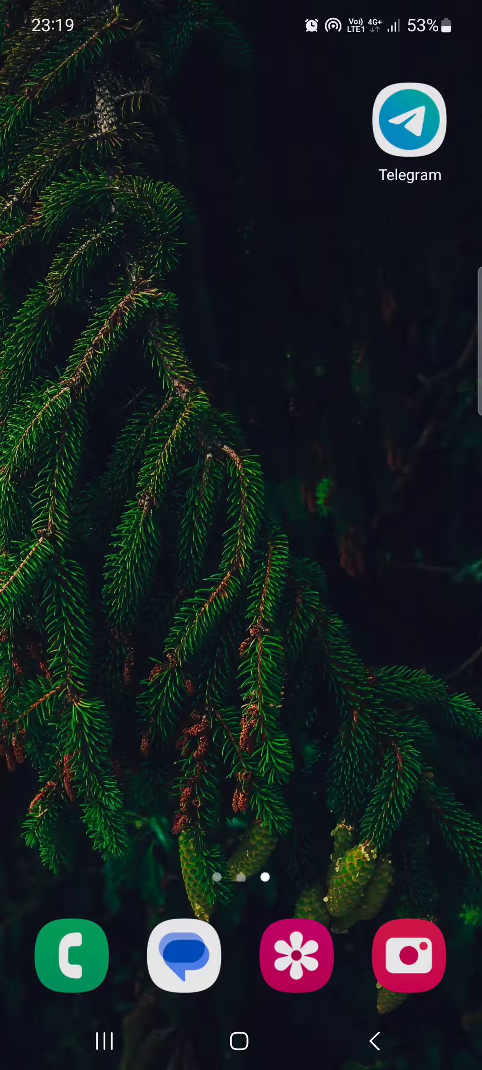
# Launch Telegram from the home screen and open its side drawer menu.
pyautogui.click(409, 119)
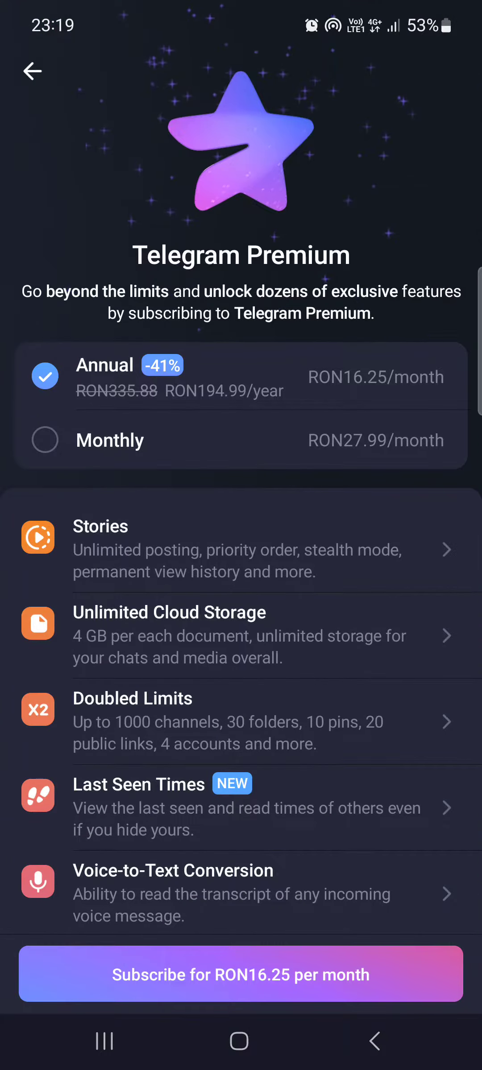
pyautogui.click(31, 71)
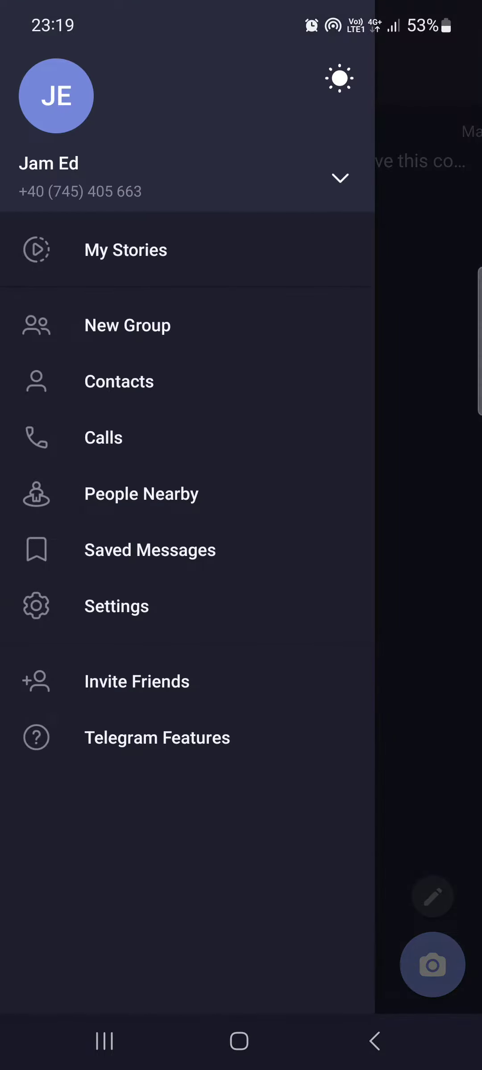
# Open Settings and scroll down to the Telegram Premium row.
pyautogui.click(116, 606)
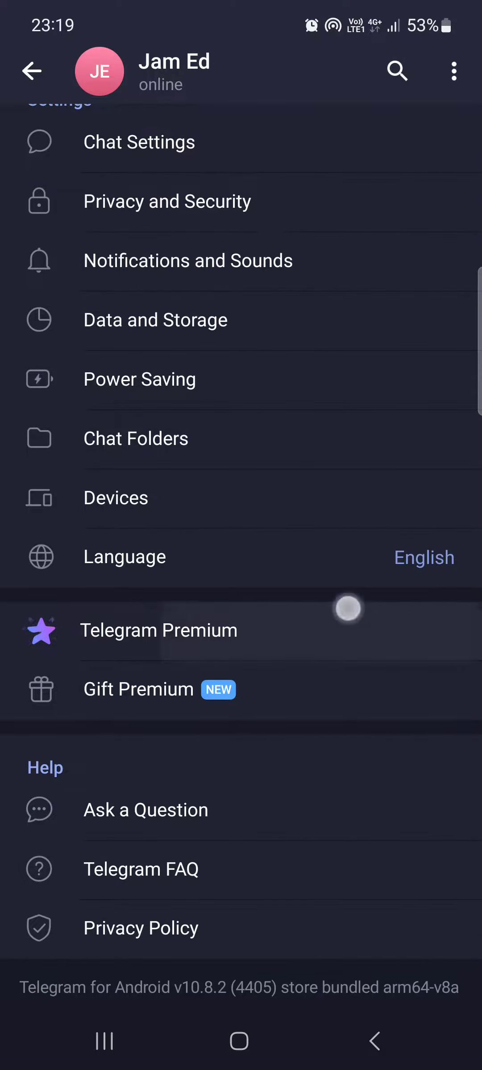
pyautogui.scroll(-3)
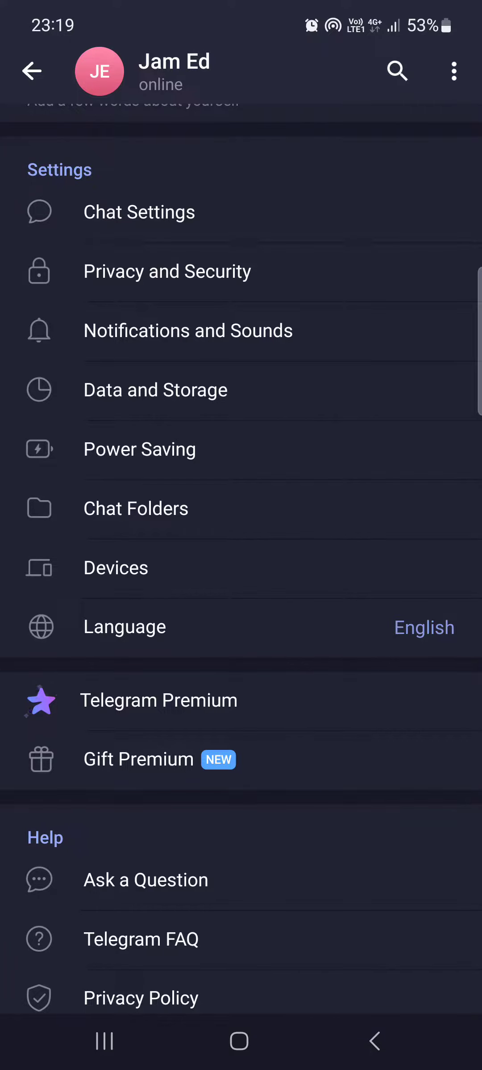
pyautogui.click(204, 700)
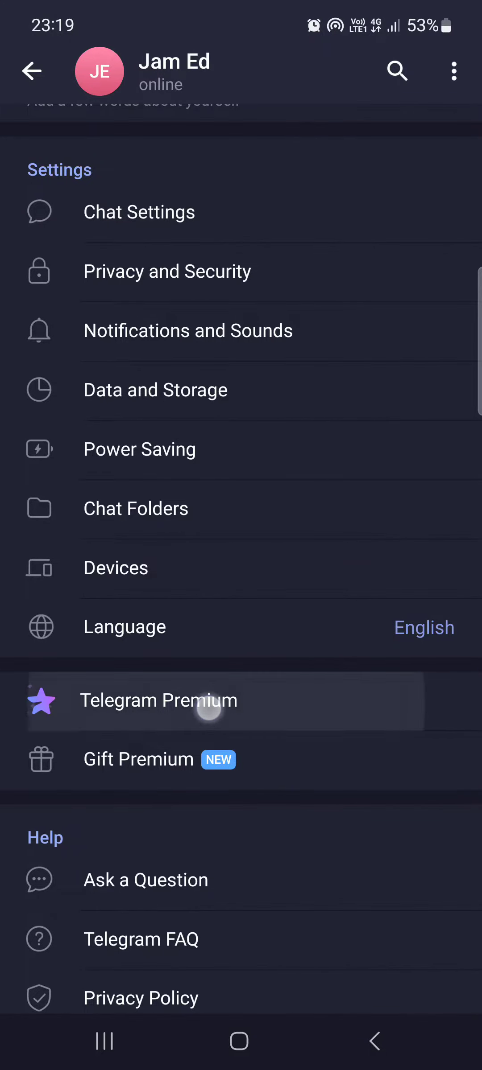
# Open the Telegram Premium page and scroll its feature list down to Premium Stickers above Subscribe.
pyautogui.click(158, 702)
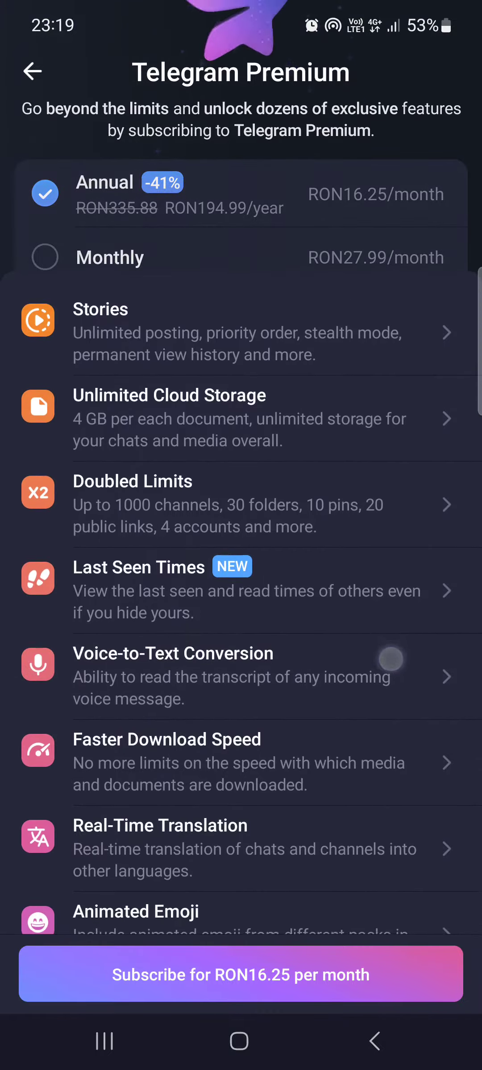
pyautogui.scroll(-3)
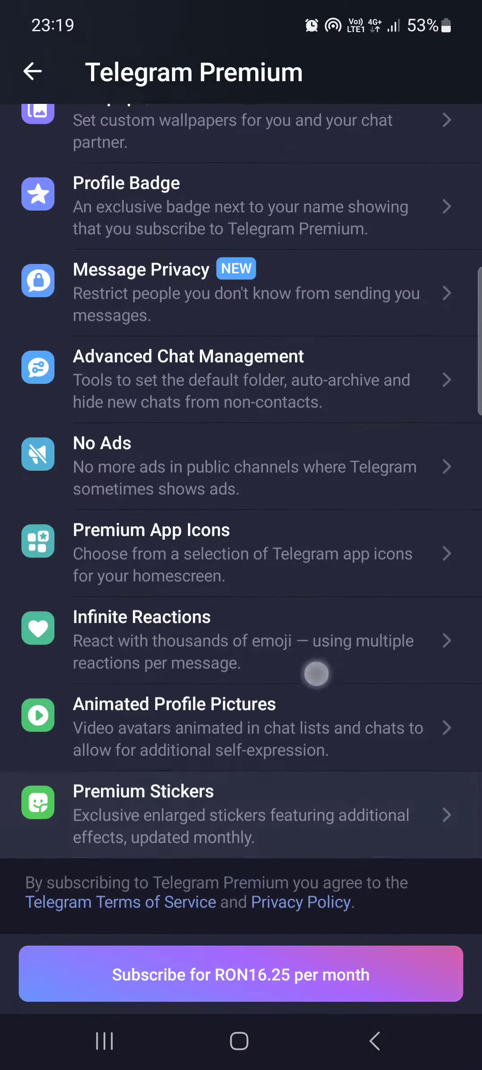
pyautogui.scroll(3)
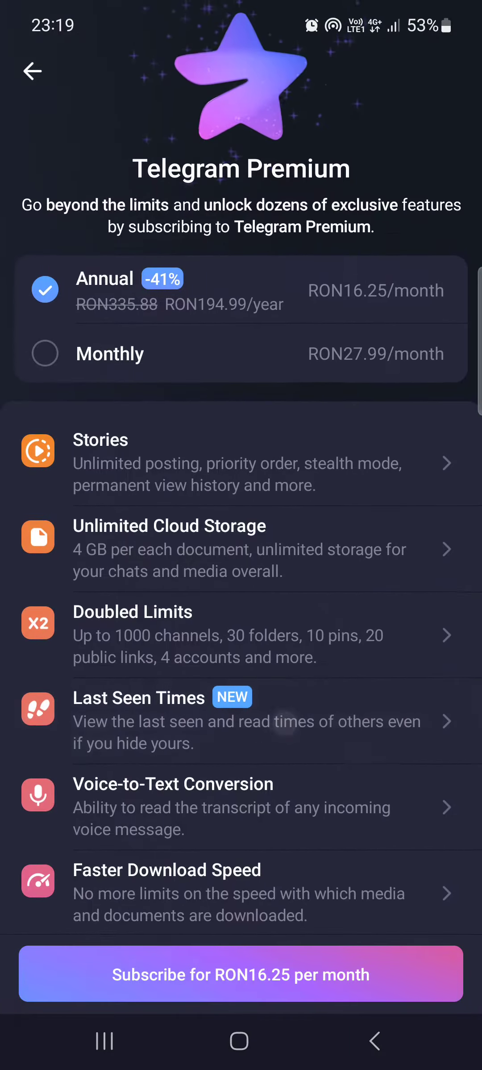
pyautogui.scroll(3)
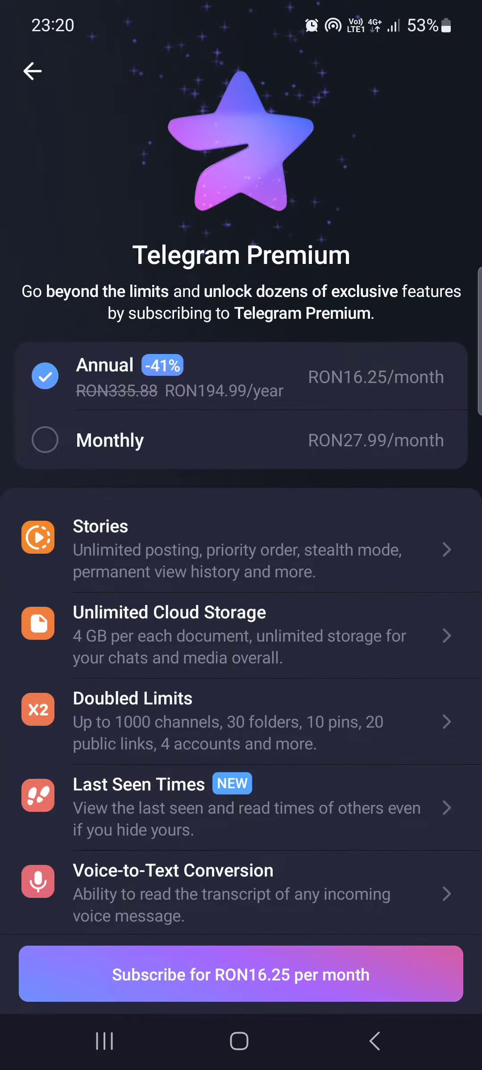
pyautogui.scroll(-3)
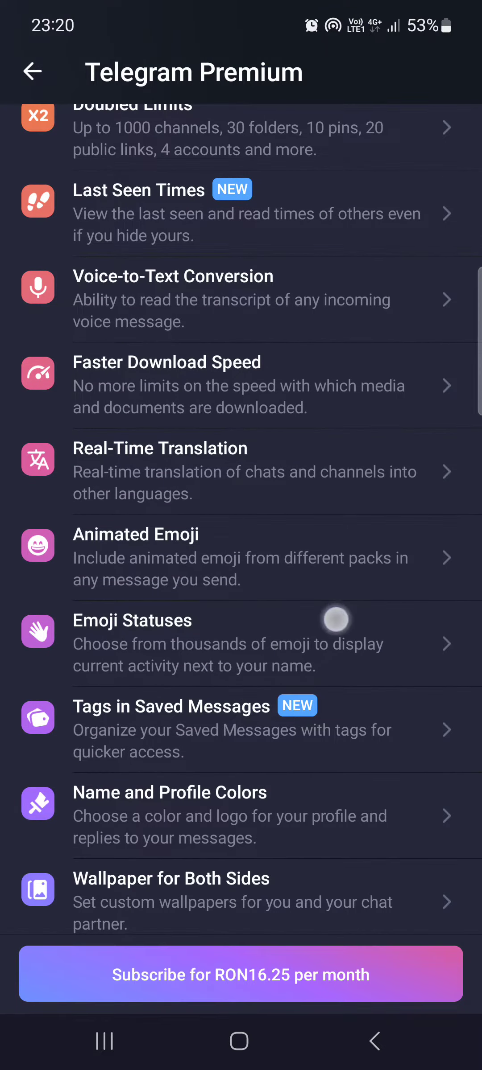
pyautogui.scroll(-3)
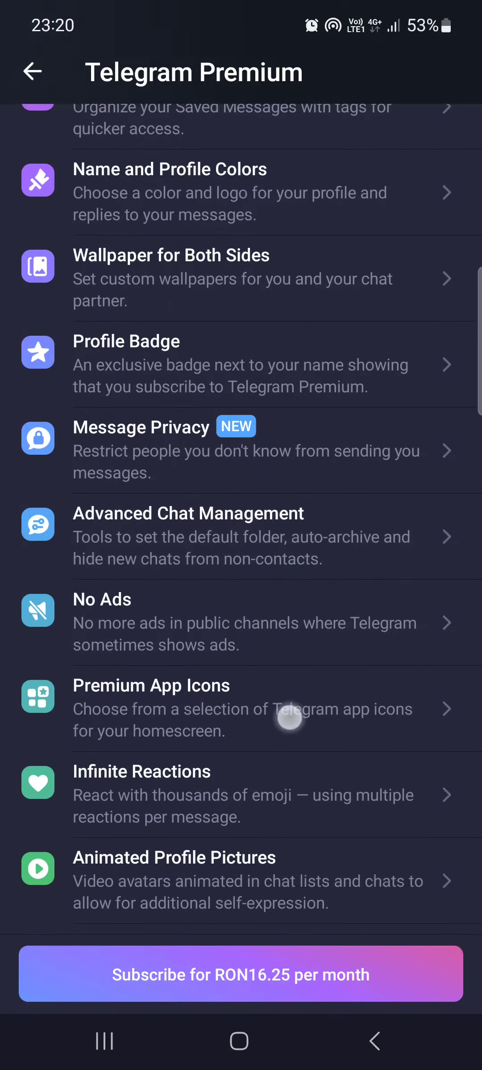
pyautogui.scroll(-3)
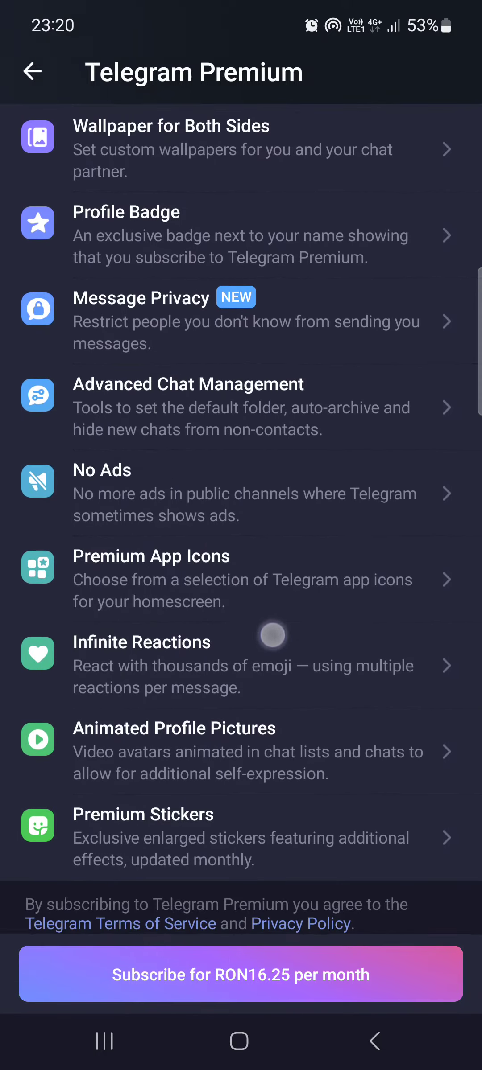